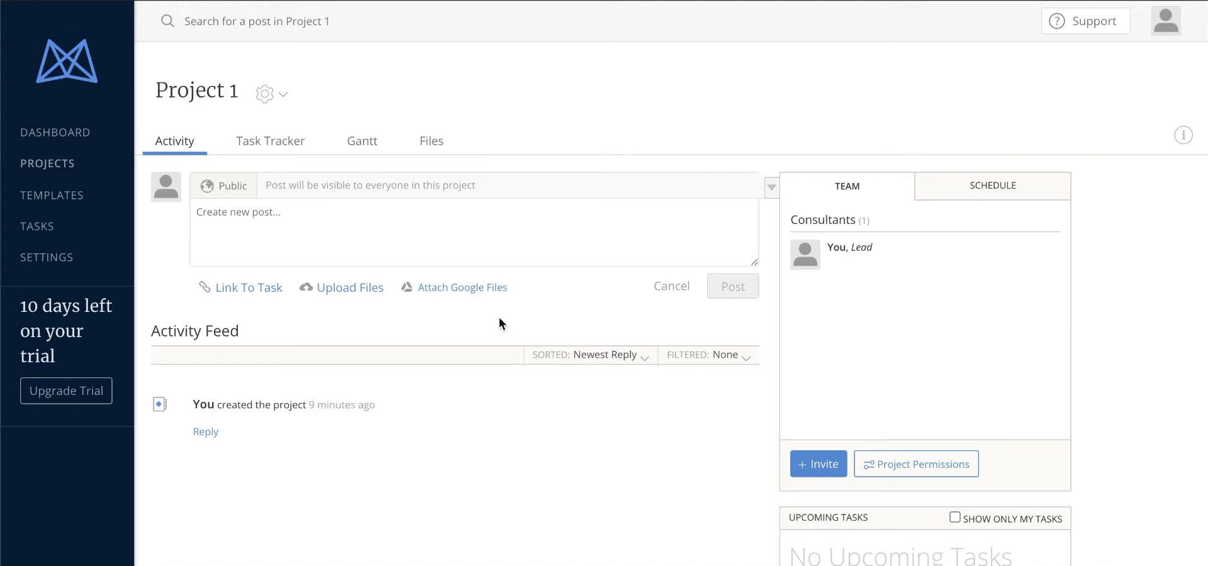
- Navigate from Project 1's Activity tab to Mavenlink's Project Templates gallery
{"action": "left_click", "coordinate": [52, 195]}
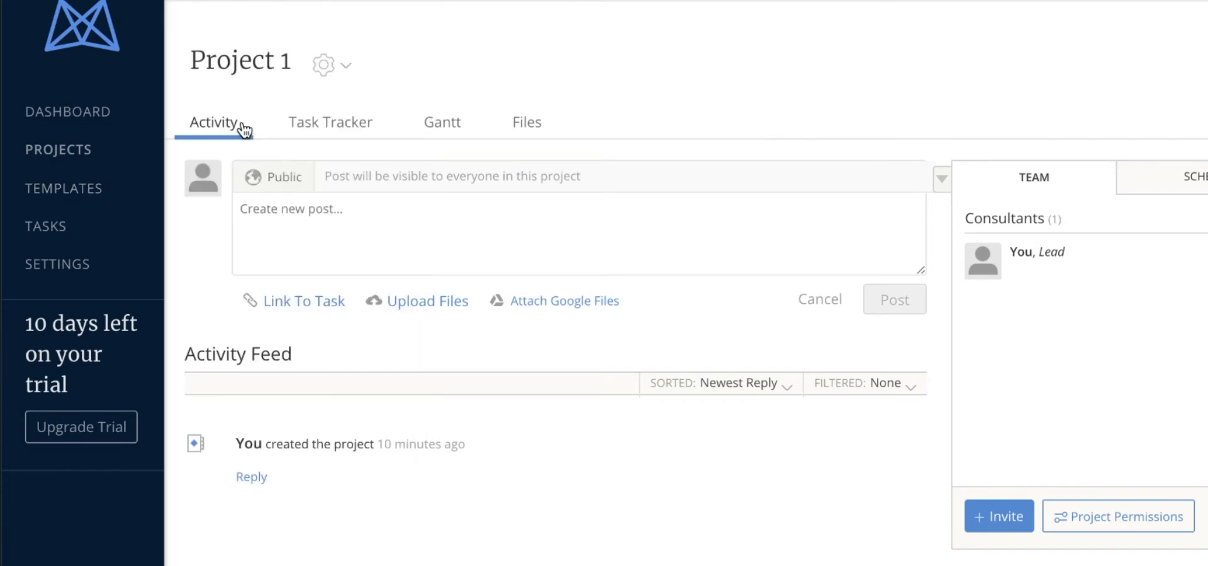
{"action": "left_click", "coordinate": [64, 187]}
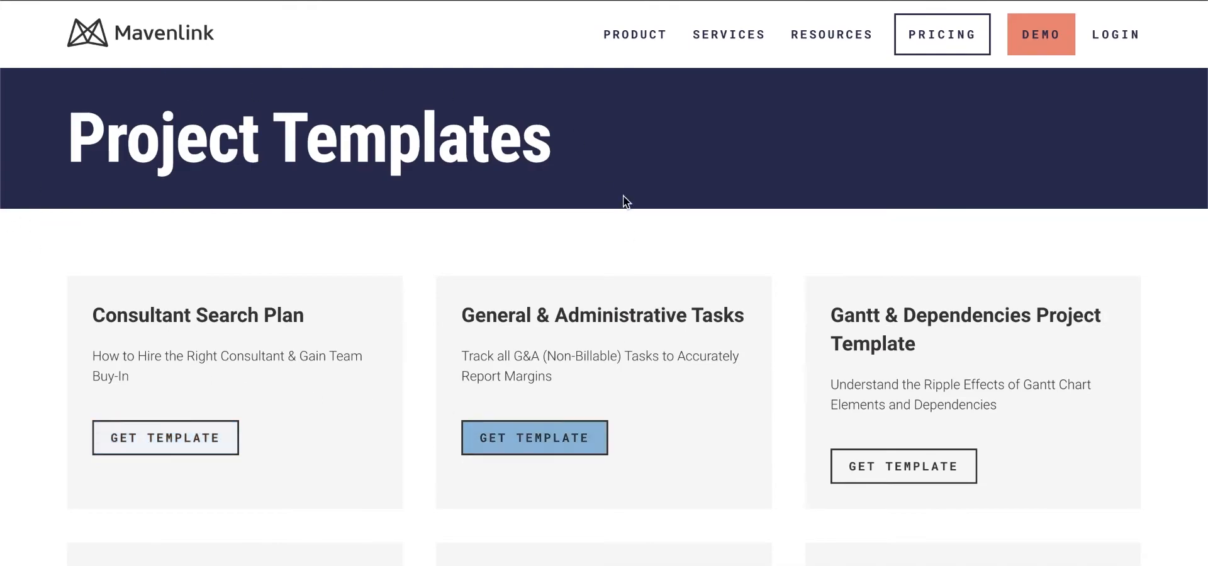
- Visit the knowledge base link from the dashboard, then return to Project 1's Activity feed
{"action": "left_click", "coordinate": [534, 438]}
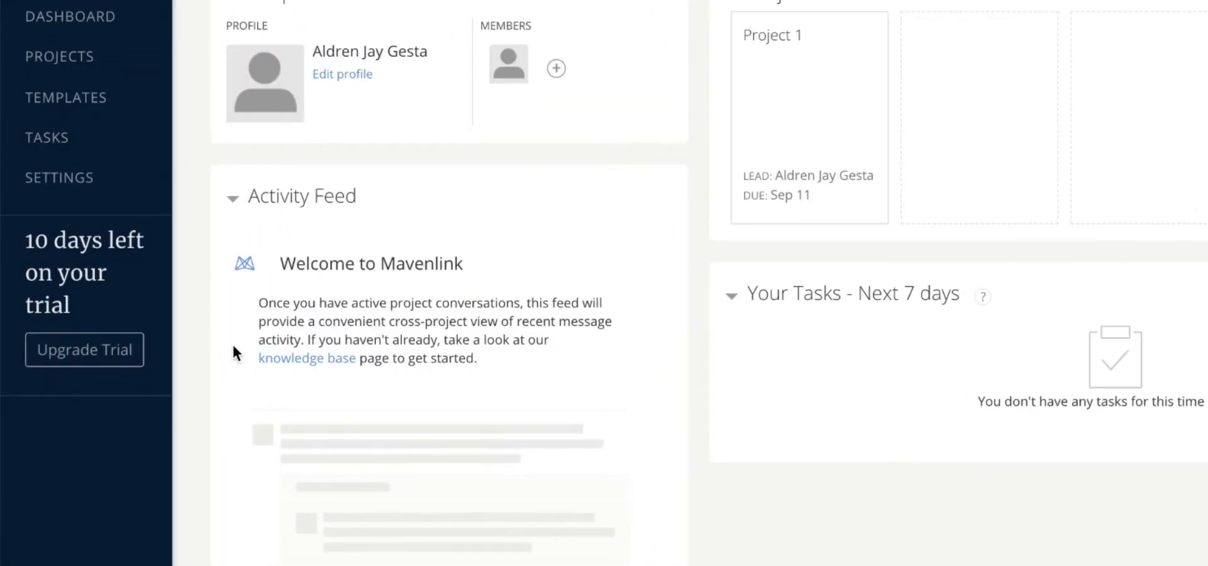
{"action": "mouse_move", "coordinate": [307, 357]}
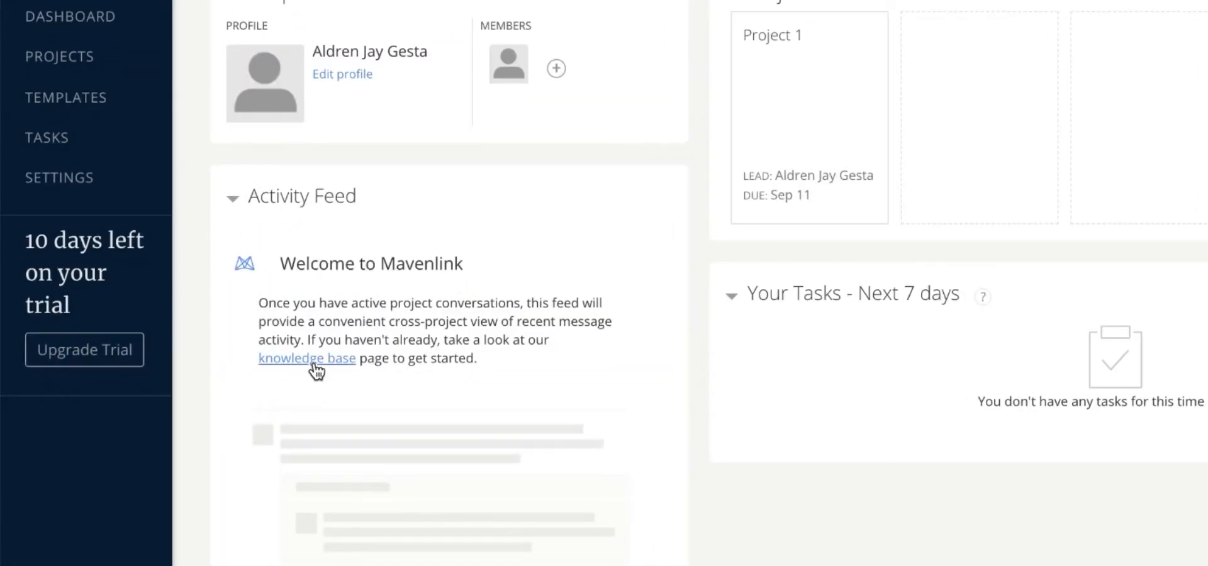
{"action": "left_click", "coordinate": [305, 359]}
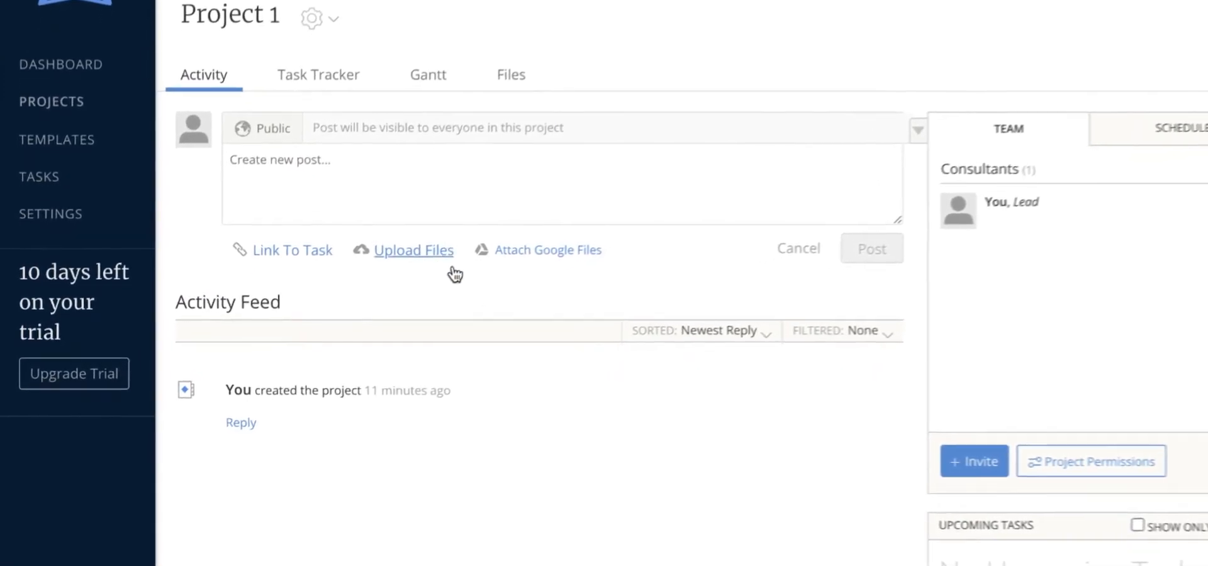
- Check Project 1's empty Files tab, then reply 'comment' to the project-created entry
{"action": "left_click", "coordinate": [510, 74]}
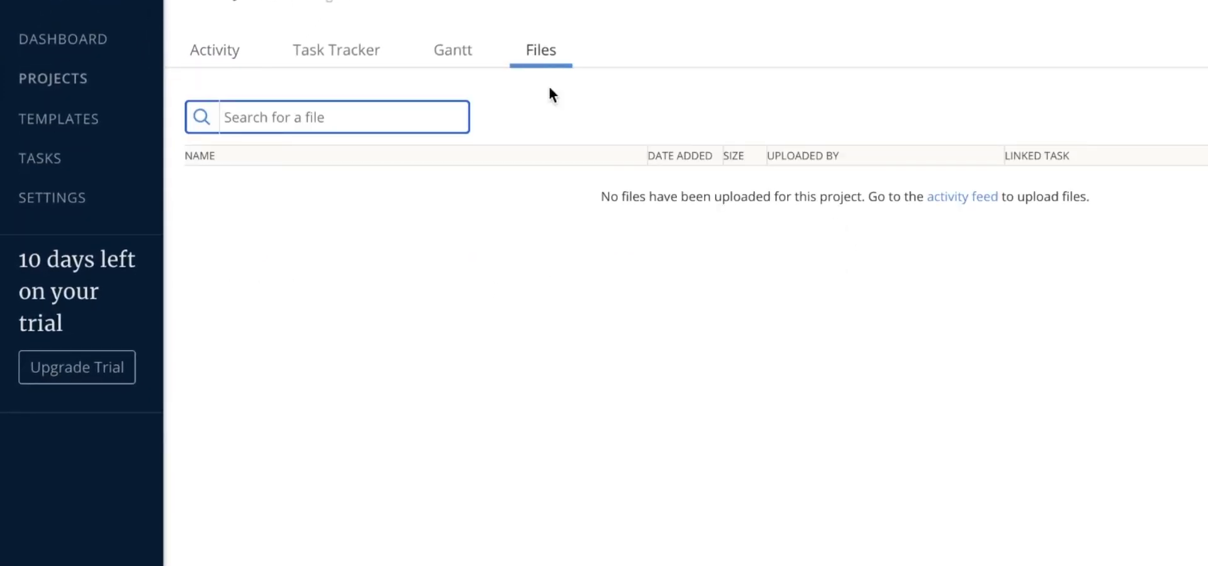
{"action": "mouse_move", "coordinate": [249, 84]}
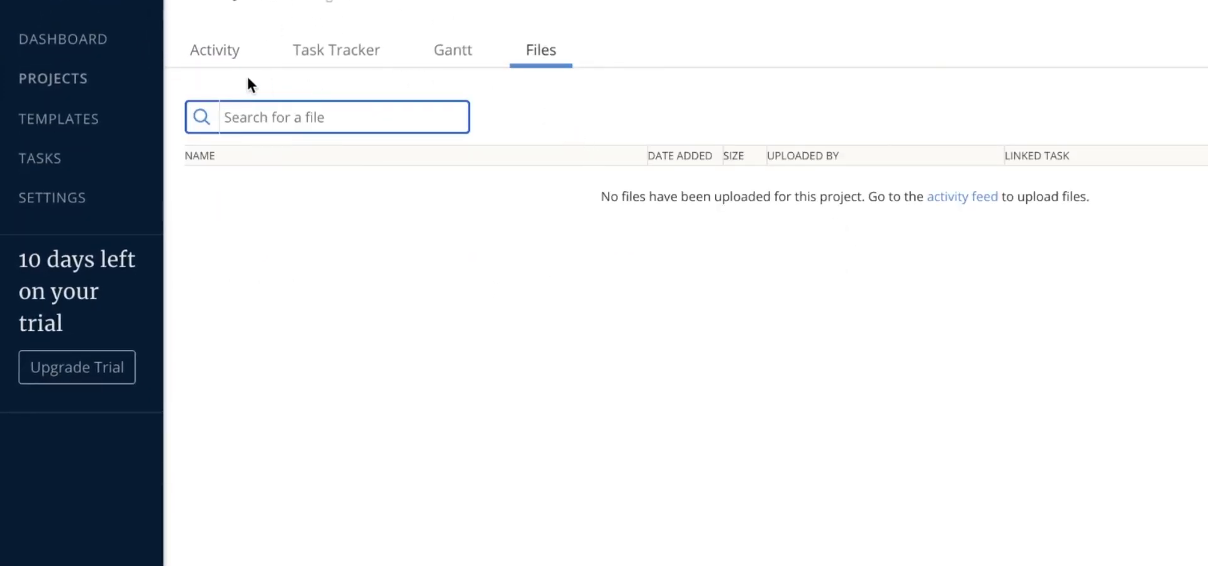
{"action": "left_click", "coordinate": [961, 196]}
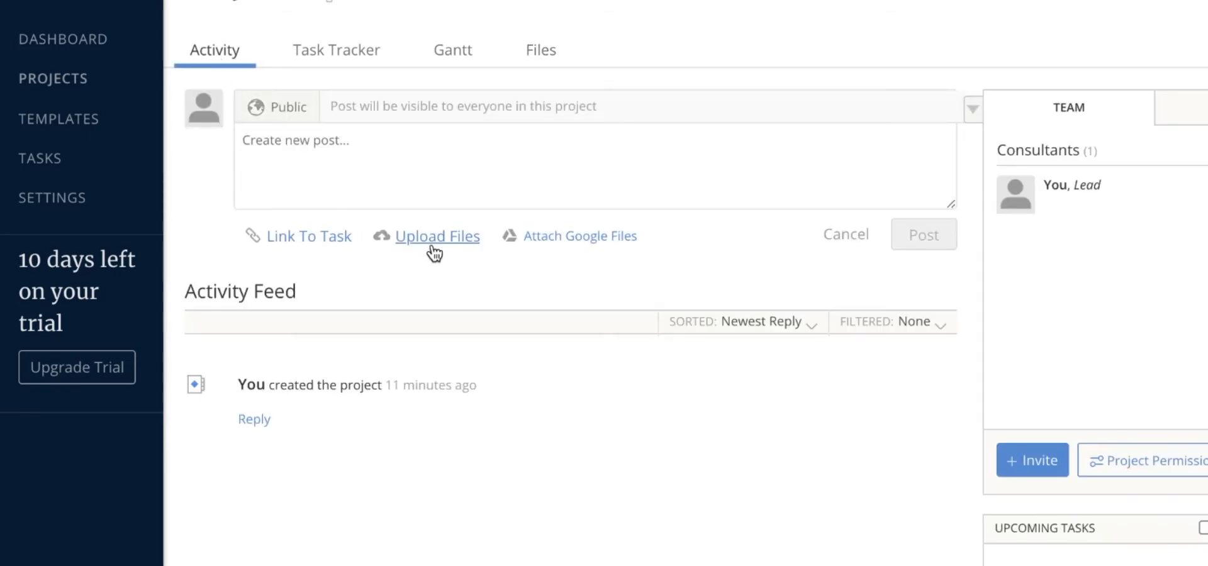
{"action": "mouse_move", "coordinate": [637, 259]}
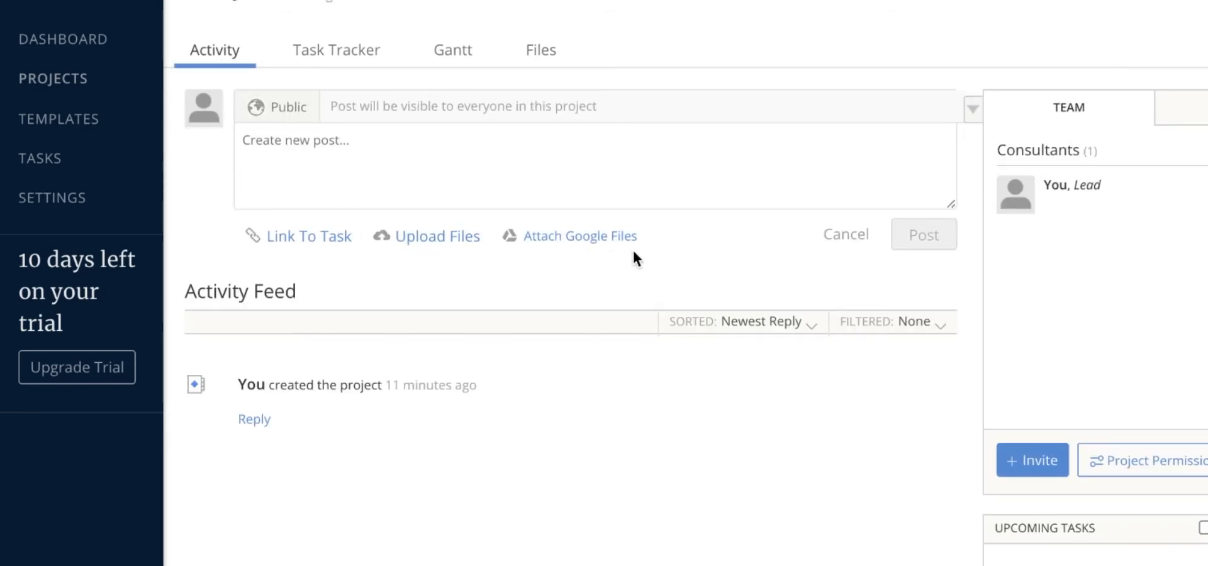
{"action": "mouse_move", "coordinate": [438, 311]}
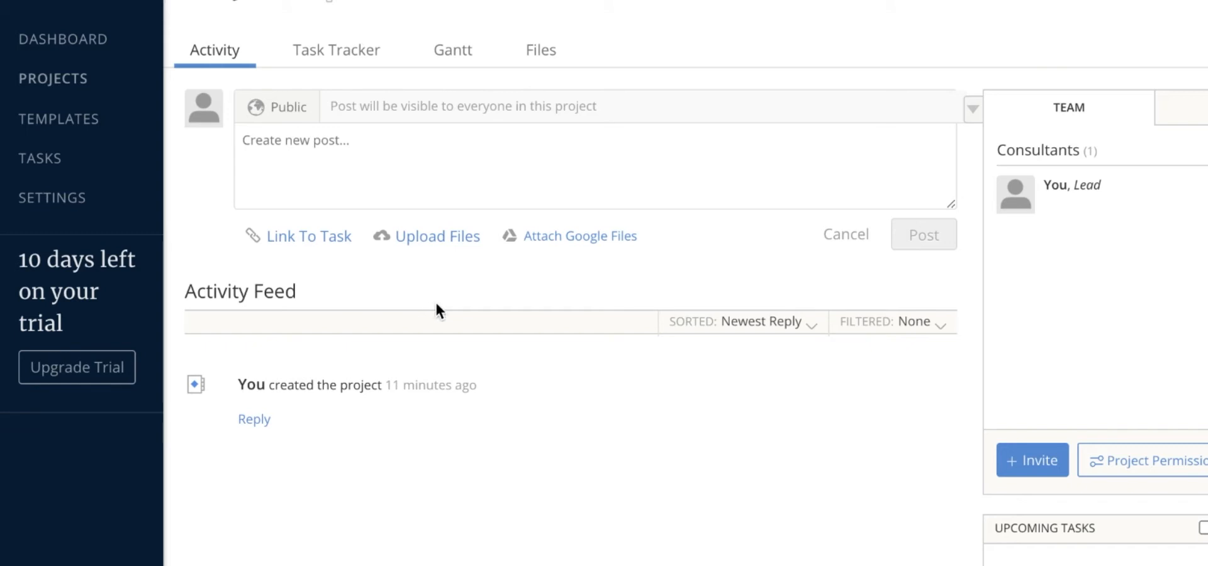
{"action": "mouse_move", "coordinate": [370, 245]}
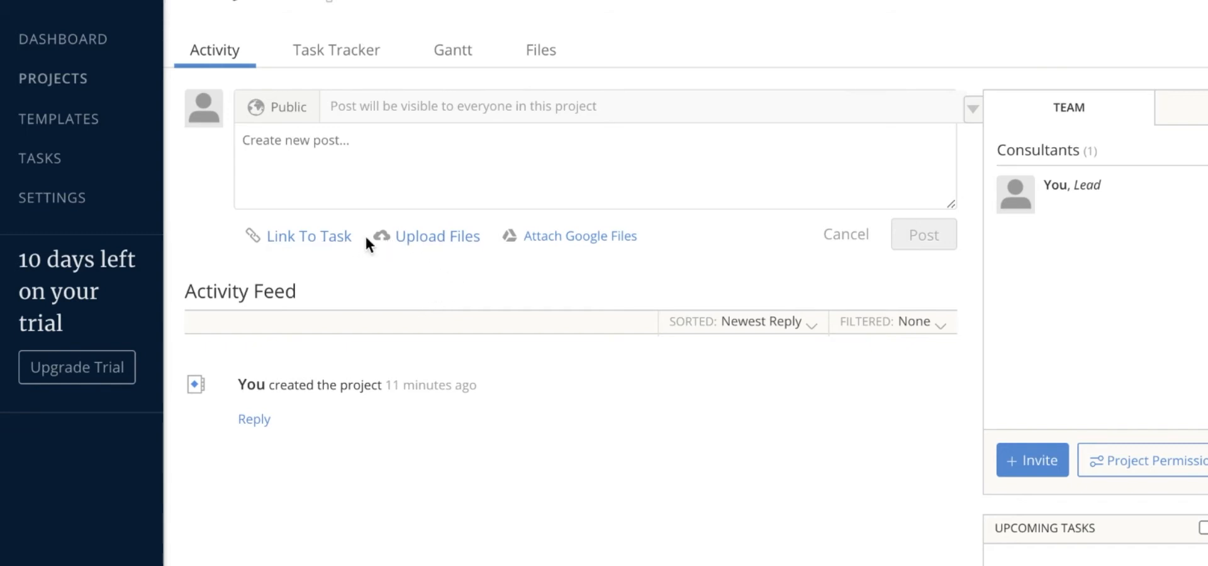
{"action": "left_click", "coordinate": [253, 419]}
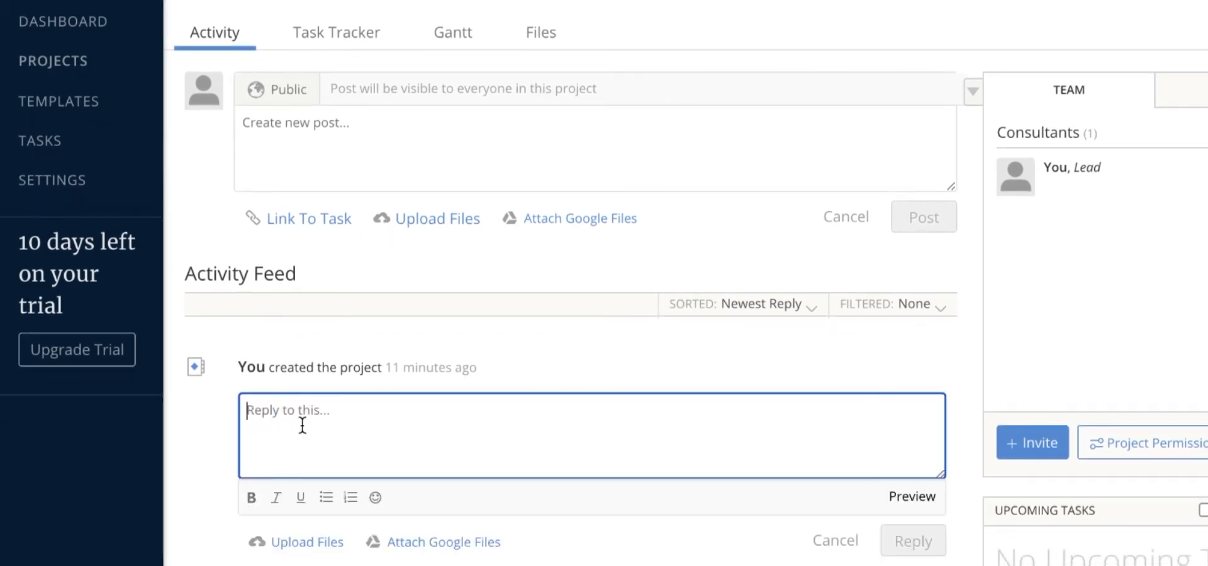
{"action": "type", "text": "comment"}
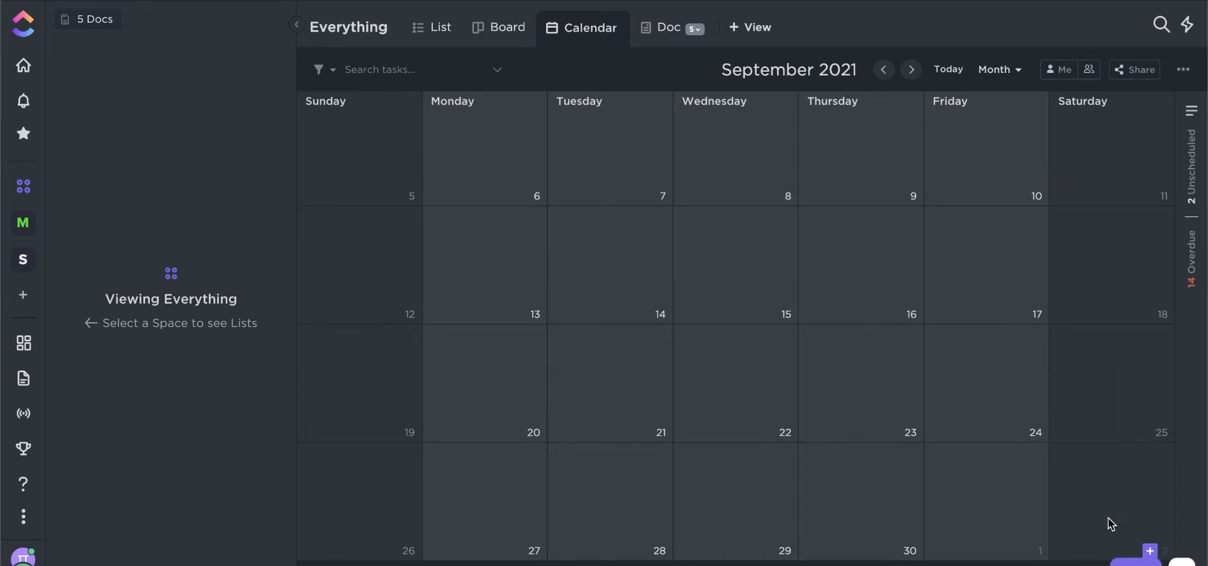
{"action": "mouse_move", "coordinate": [1107, 526]}
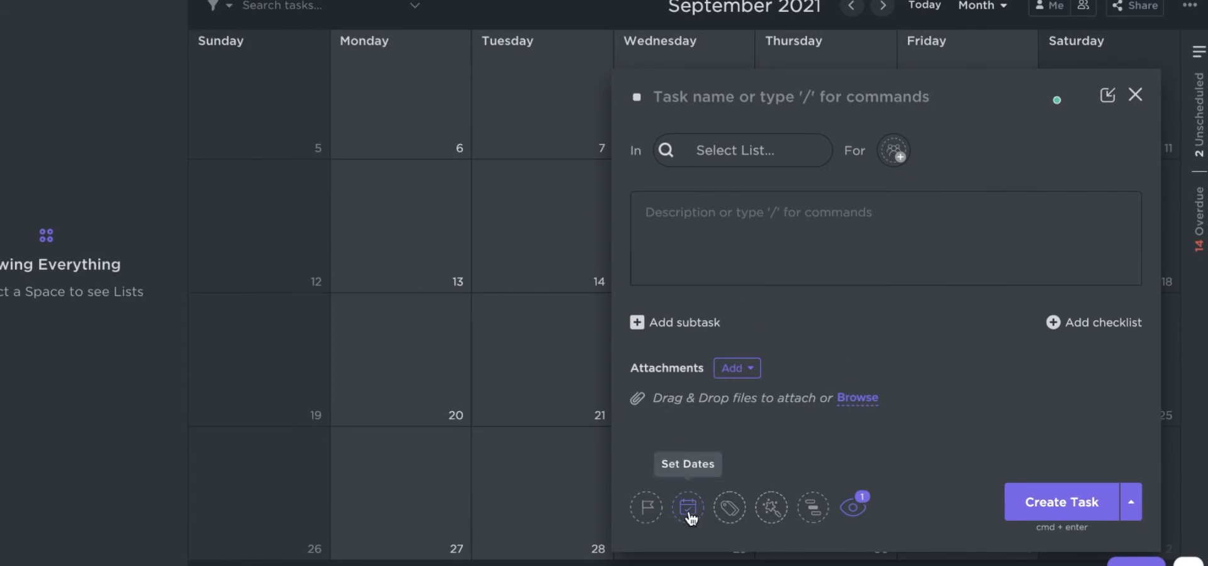
- Set the new Follow Up task to recur weekly, forever, via Set Dates
{"action": "left_click", "coordinate": [687, 507]}
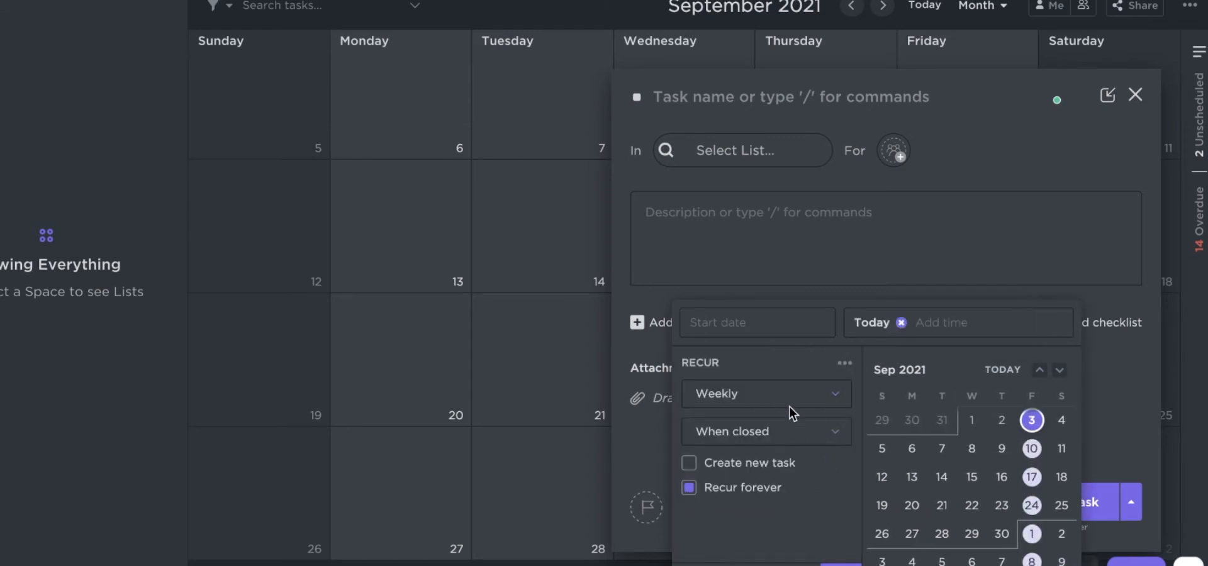
{"action": "left_click", "coordinate": [765, 394]}
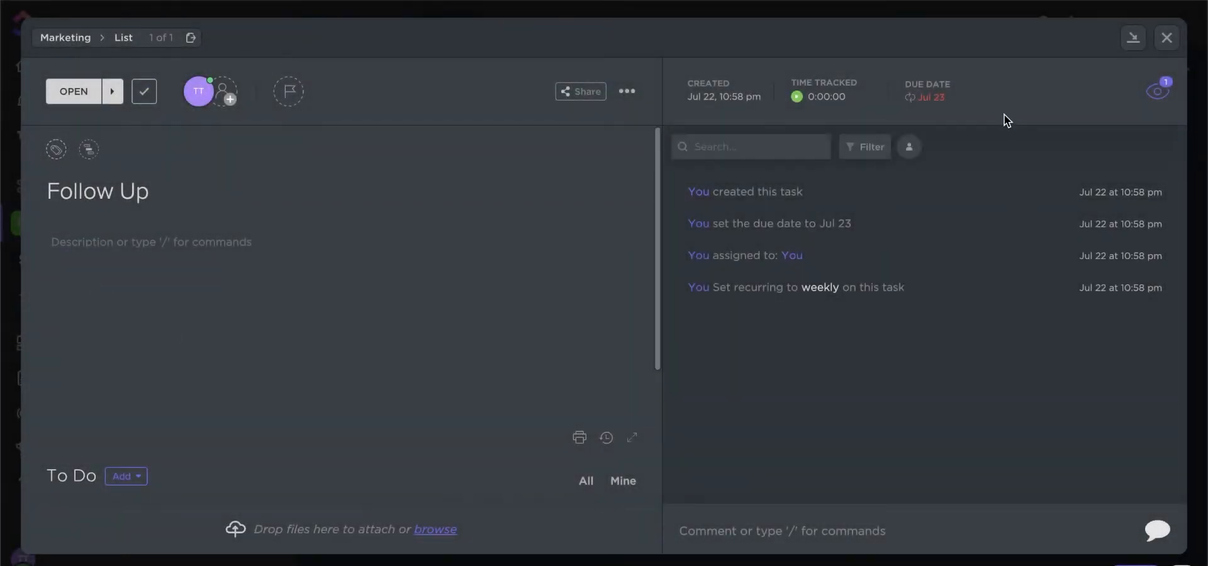
- Review the Follow Up task's Waiting On, Blocking and linked-task dependencies, then close the dialog
{"action": "left_click", "coordinate": [627, 91]}
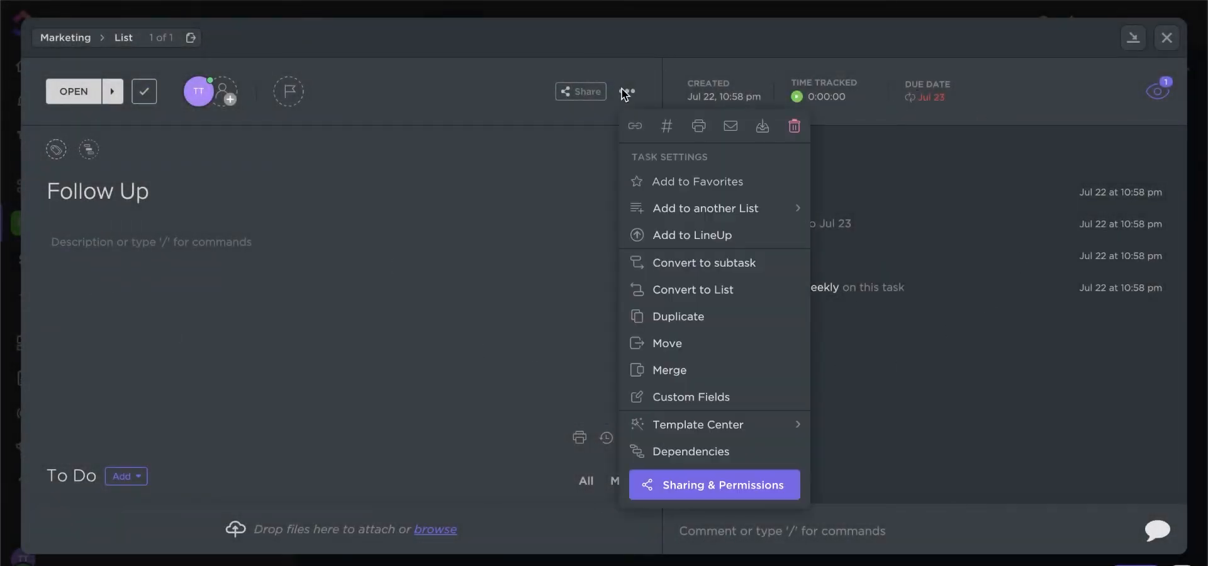
{"action": "left_click", "coordinate": [691, 452]}
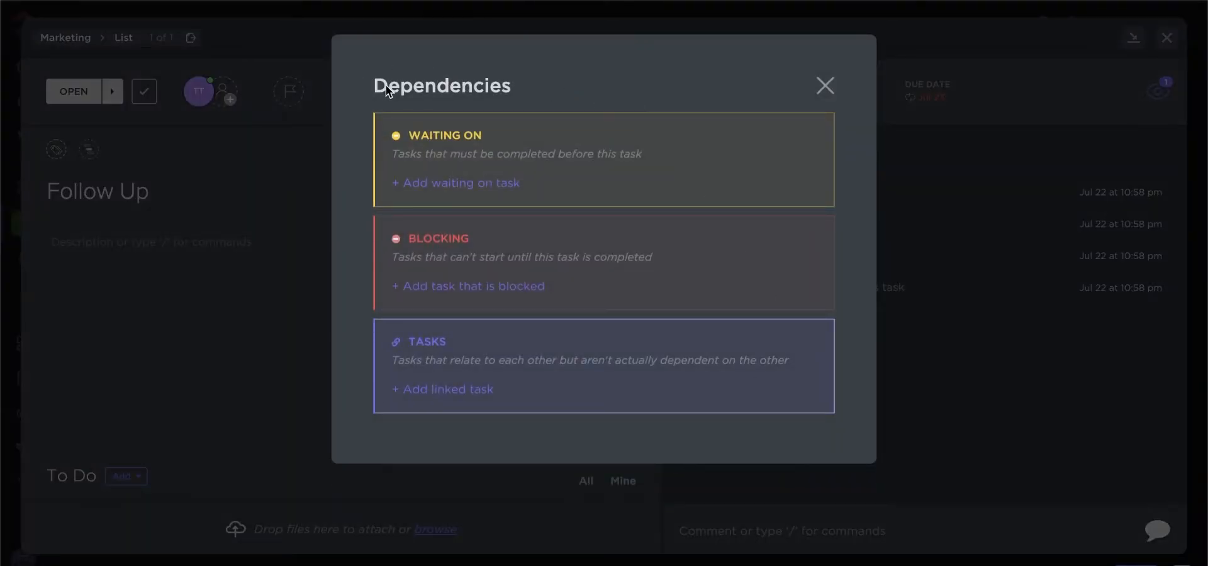
{"action": "mouse_move", "coordinate": [571, 116]}
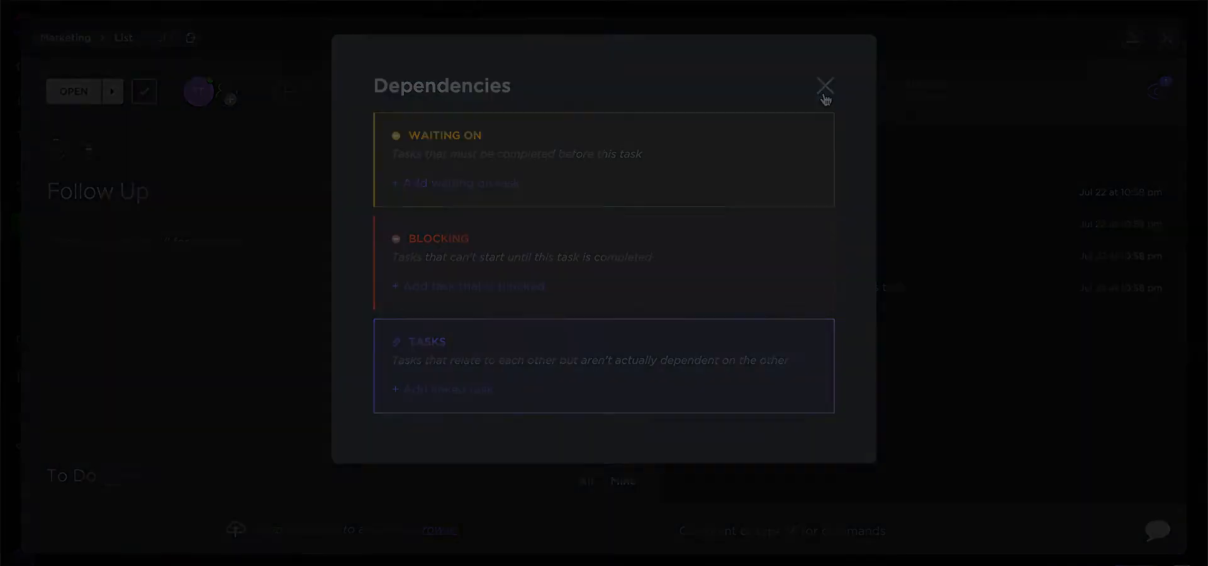
{"action": "left_click", "coordinate": [823, 85]}
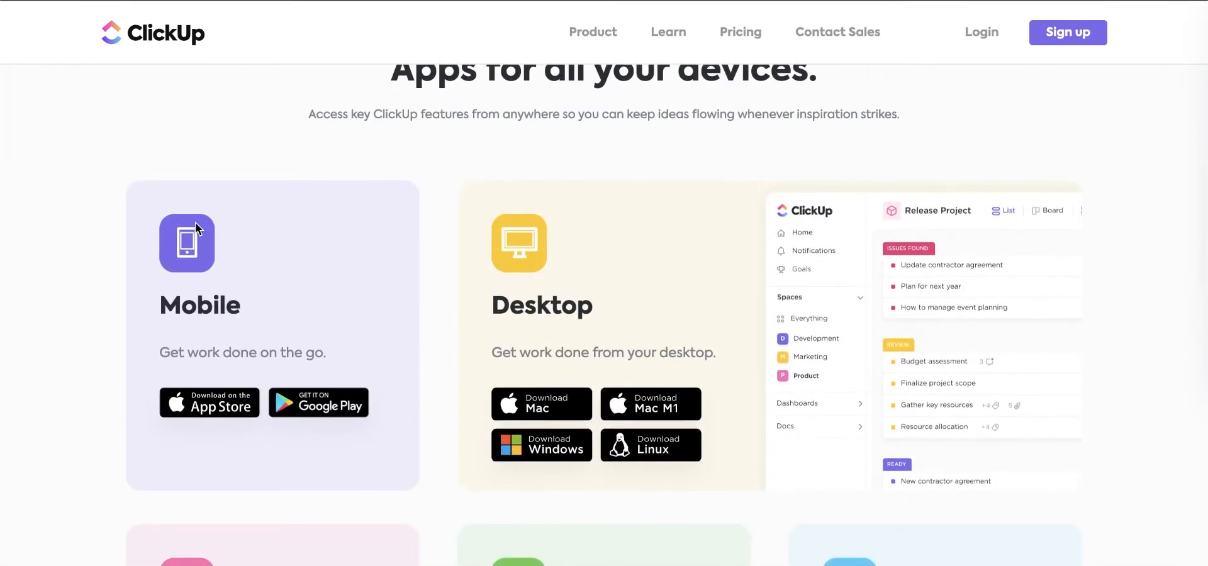
{"action": "mouse_move", "coordinate": [377, 277]}
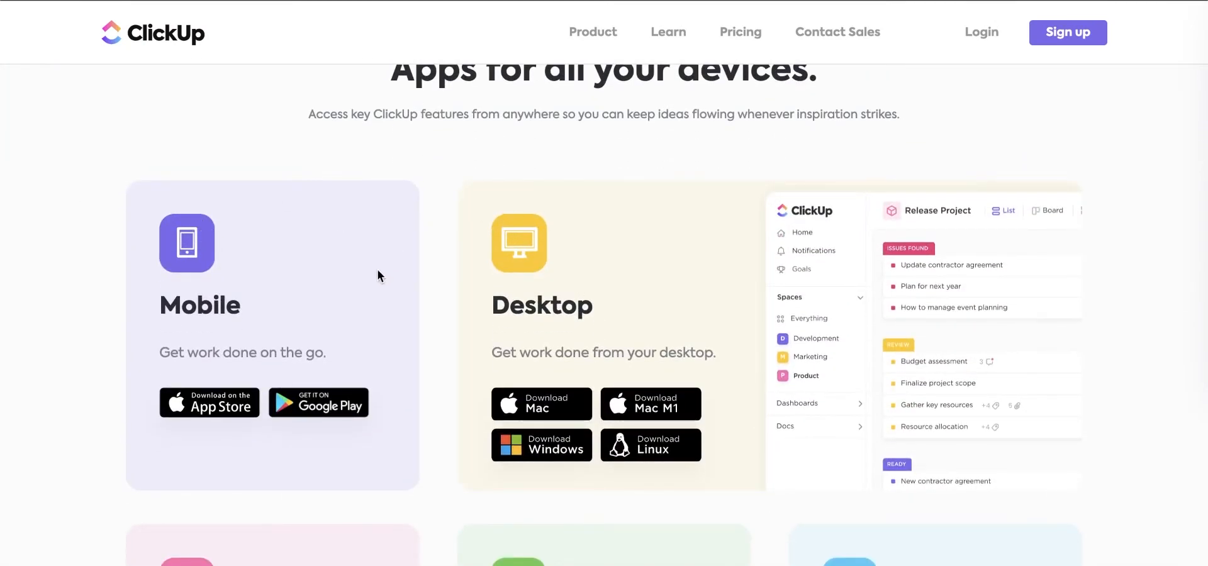
{"action": "mouse_move", "coordinate": [581, 291]}
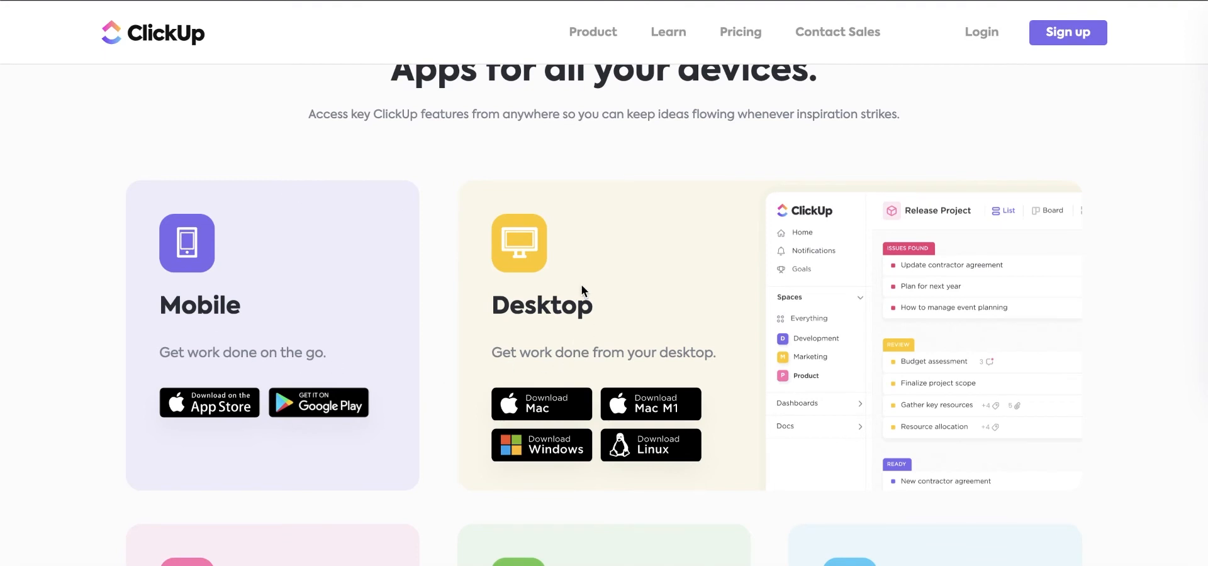
{"action": "scroll", "scroll_direction": "down", "scroll_amount": 3}
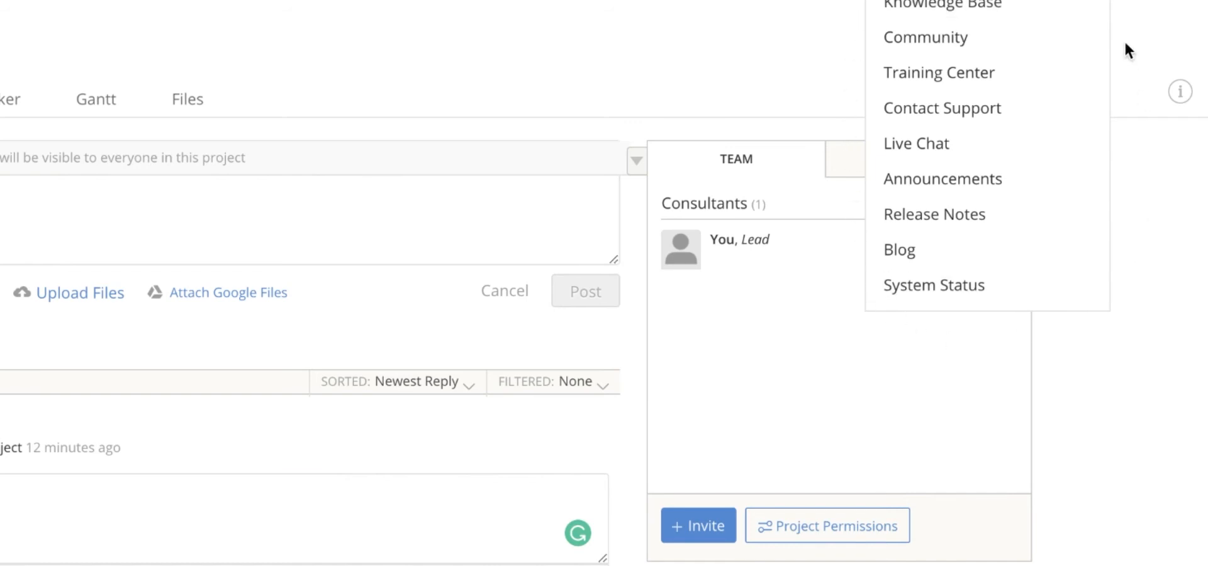
{"action": "mouse_move", "coordinate": [915, 144]}
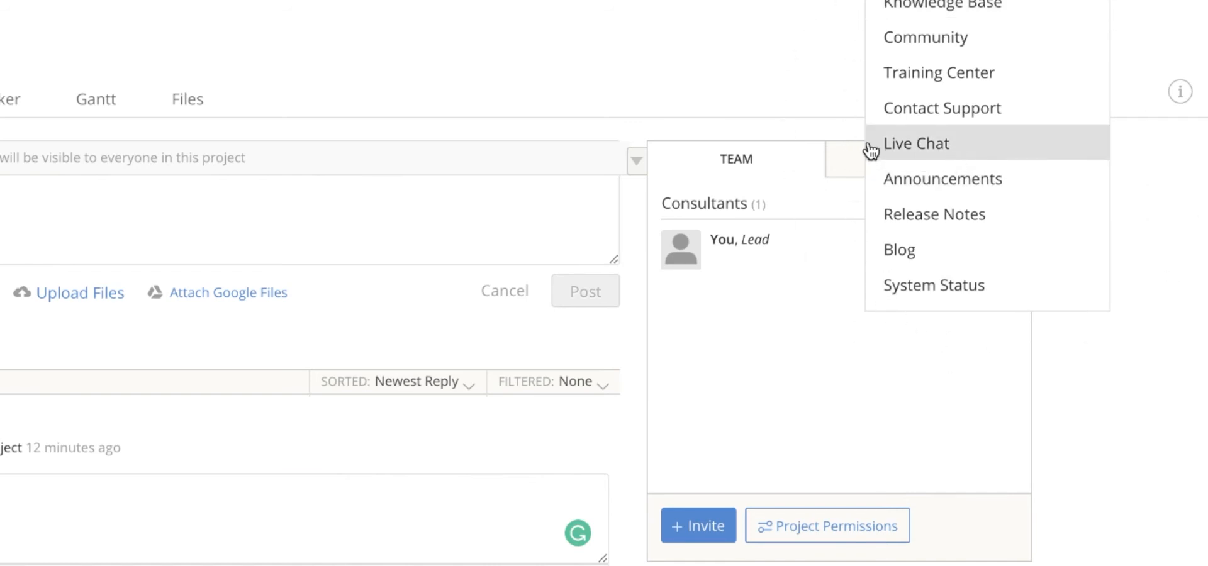
{"action": "mouse_move", "coordinate": [922, 108]}
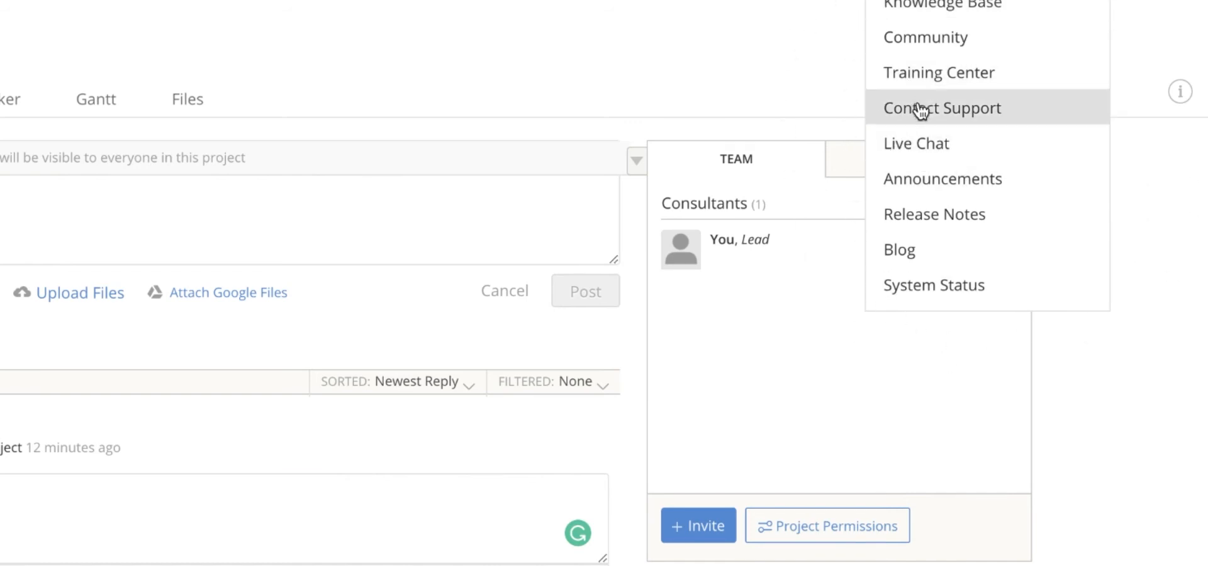
{"action": "mouse_move", "coordinate": [939, 73]}
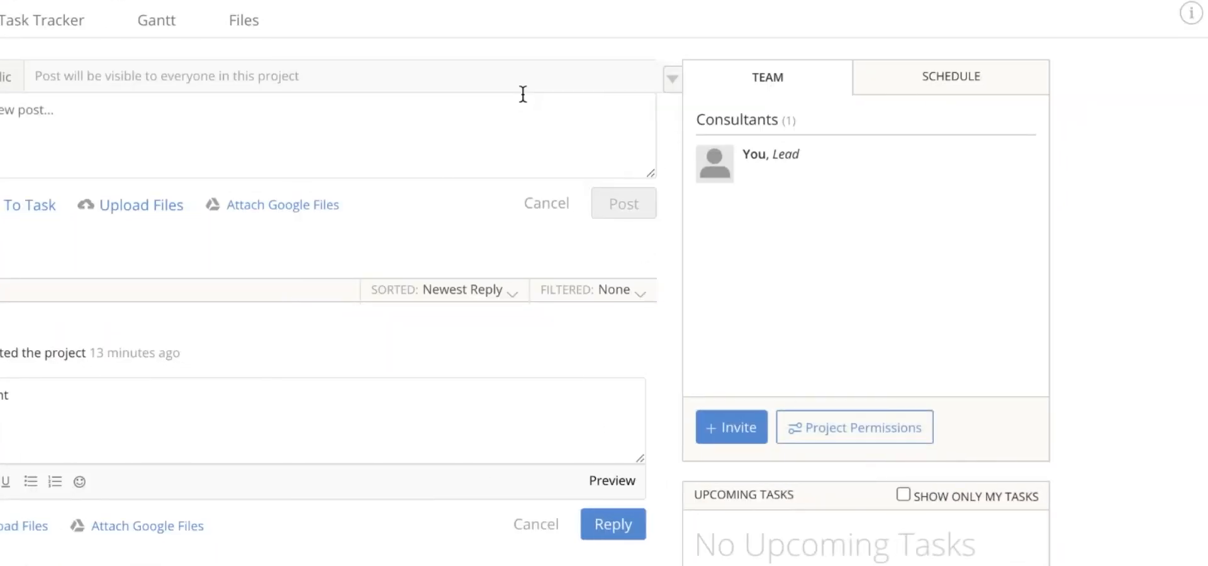
- View Project Permissions, then the Account Members list showing one active administrator
{"action": "left_click", "coordinate": [853, 427]}
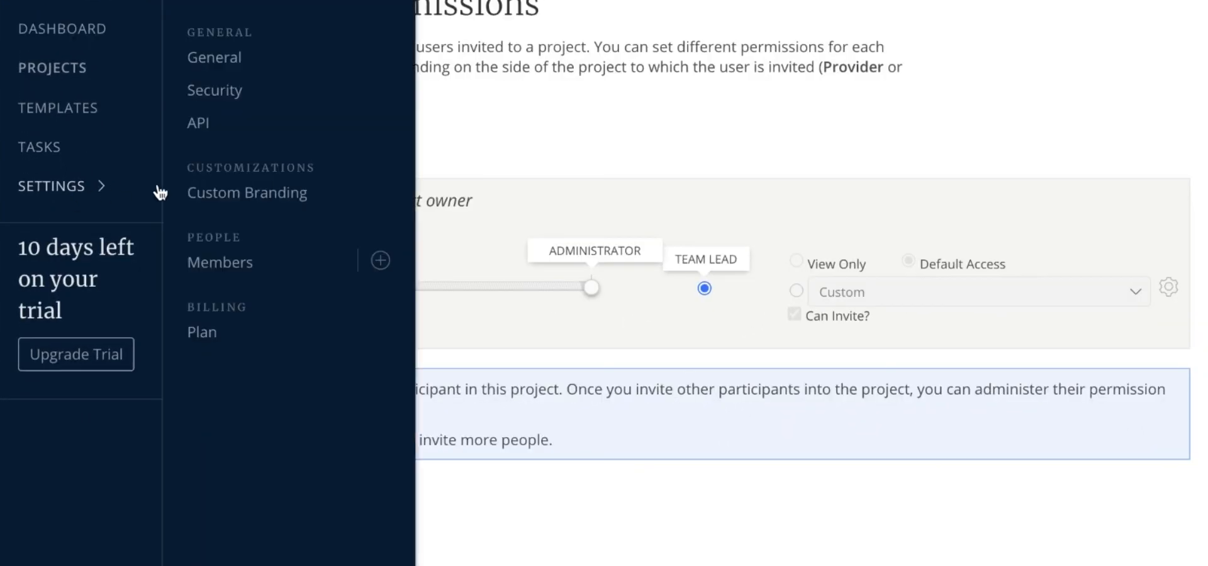
{"action": "left_click", "coordinate": [219, 262]}
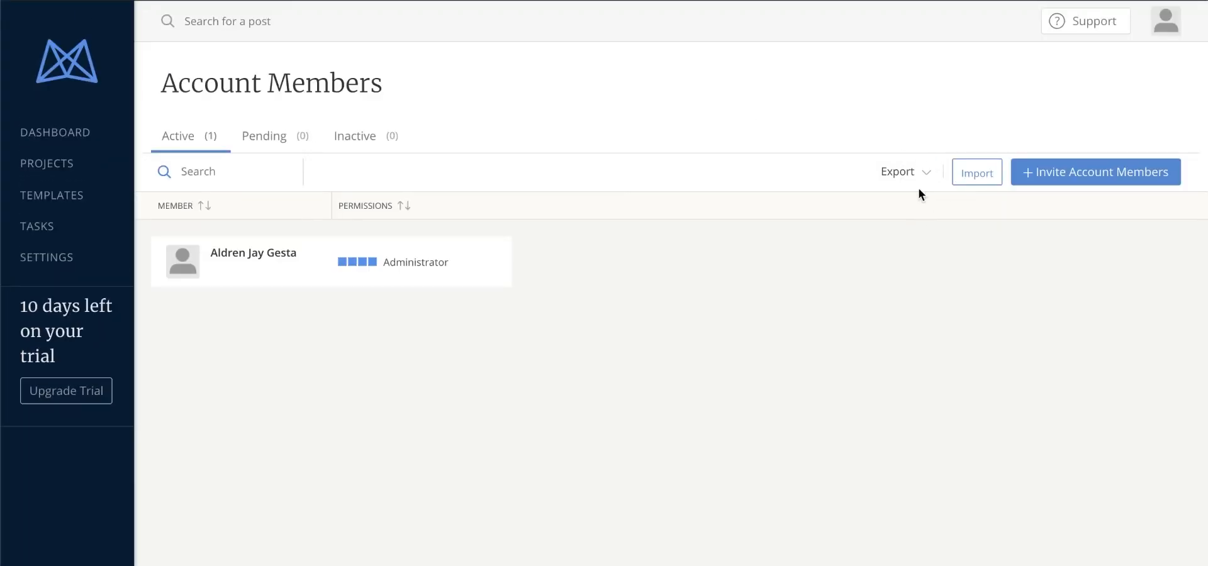
{"action": "left_click", "coordinate": [1094, 173]}
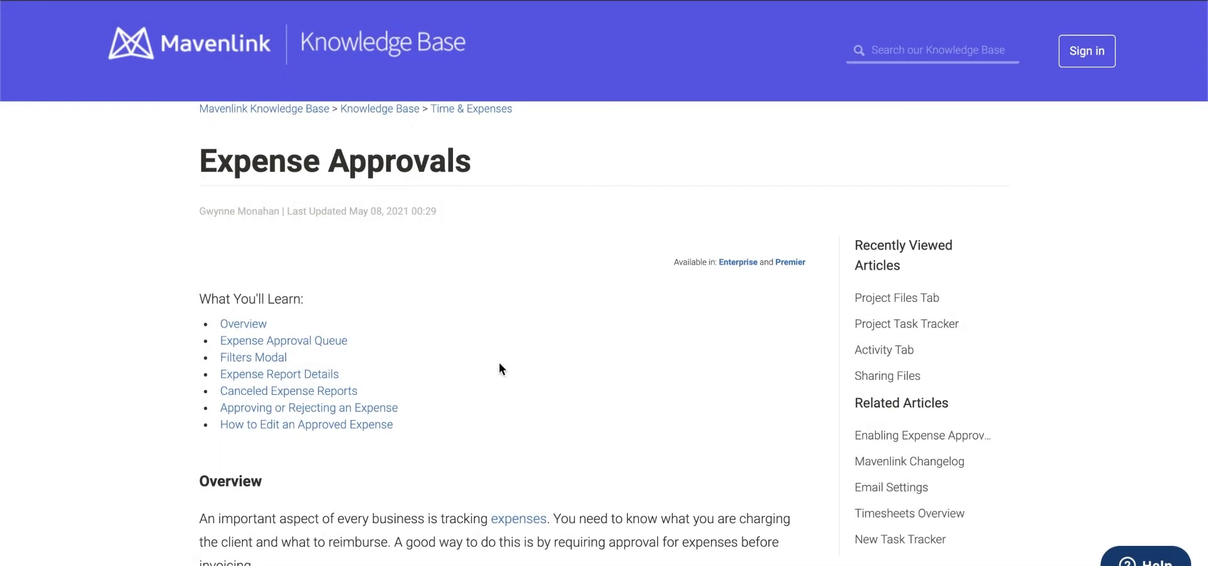
- Scroll the Expense Approvals article down to its Overview section
{"action": "scroll", "scroll_direction": "down", "scroll_amount": 3}
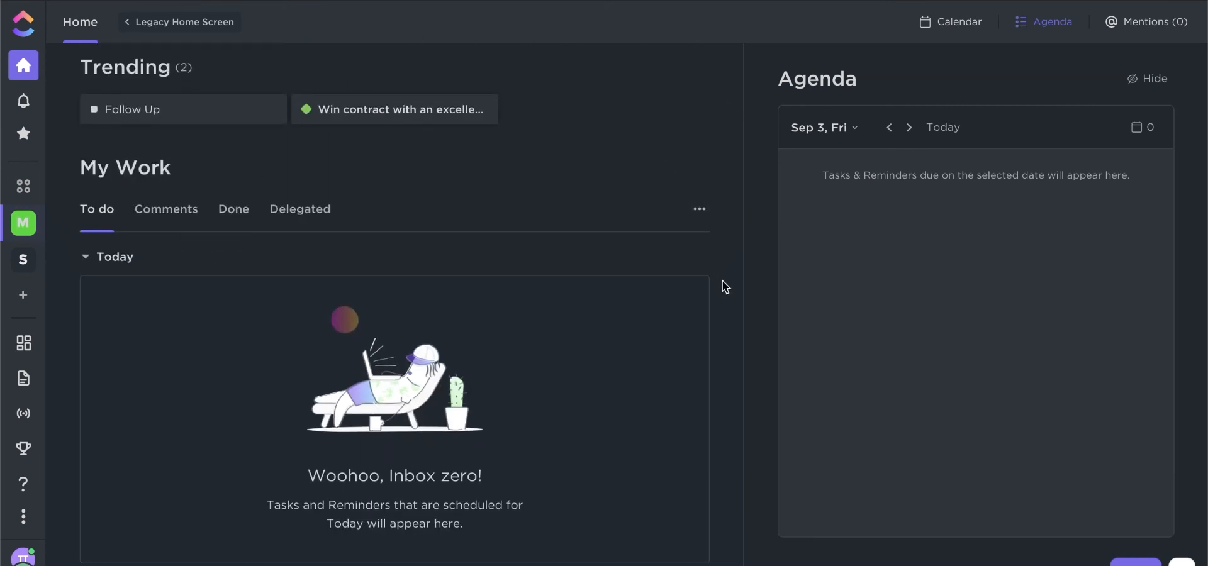
{"action": "scroll", "scroll_direction": "down", "scroll_amount": 3}
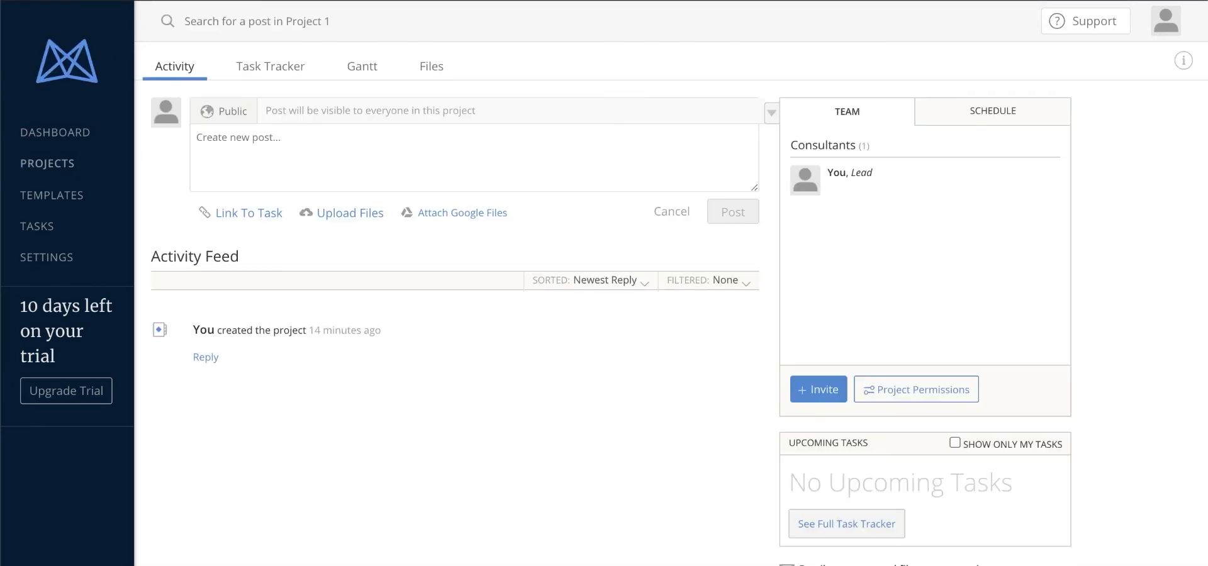
- Open the Support dropdown listing resources from Knowledge Base to System Status
{"action": "left_click", "coordinate": [1087, 21]}
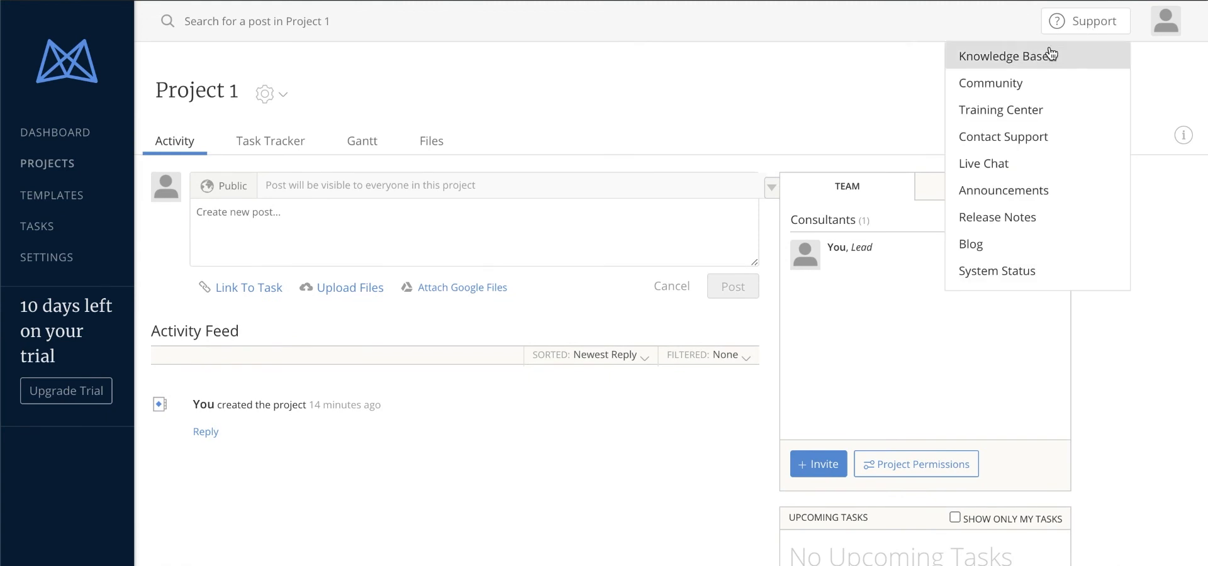
{"action": "mouse_move", "coordinate": [1153, 285]}
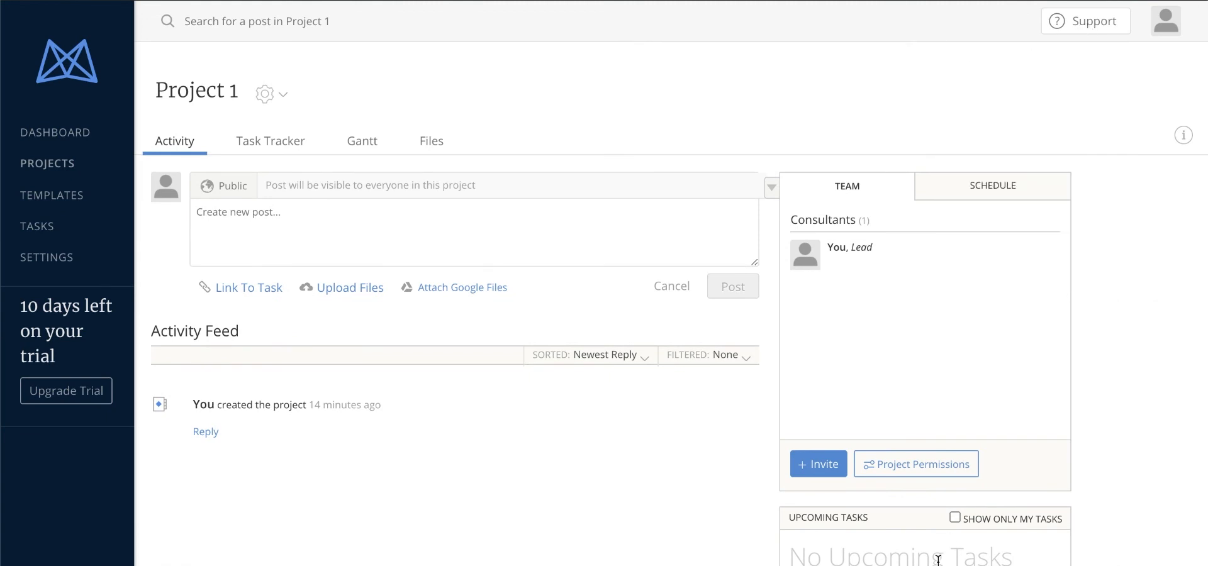
{"action": "left_click", "coordinate": [1086, 21]}
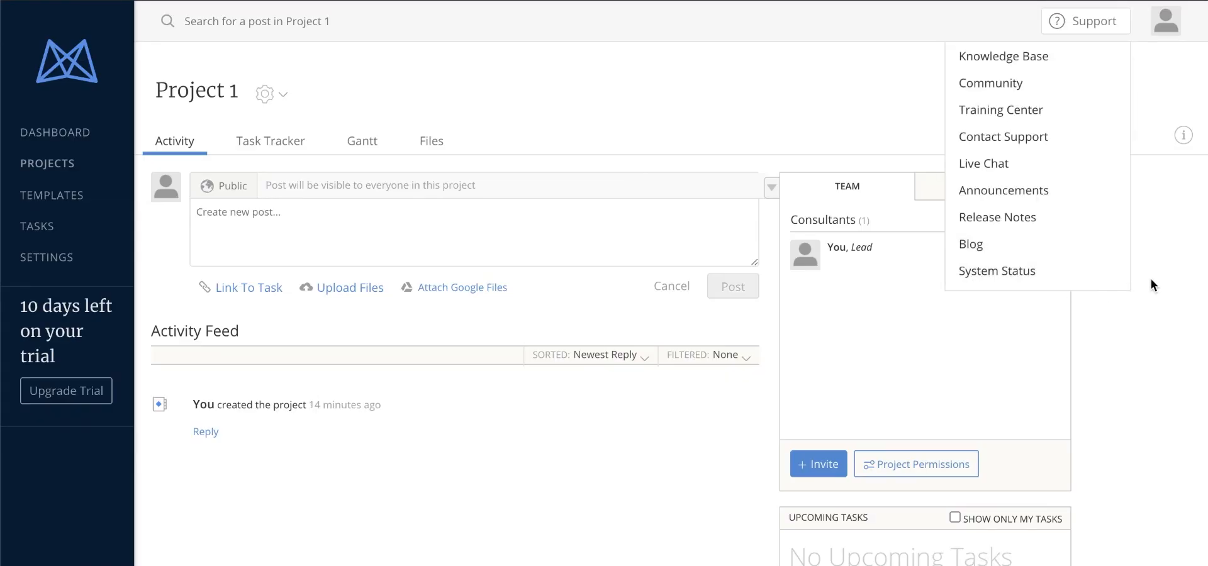